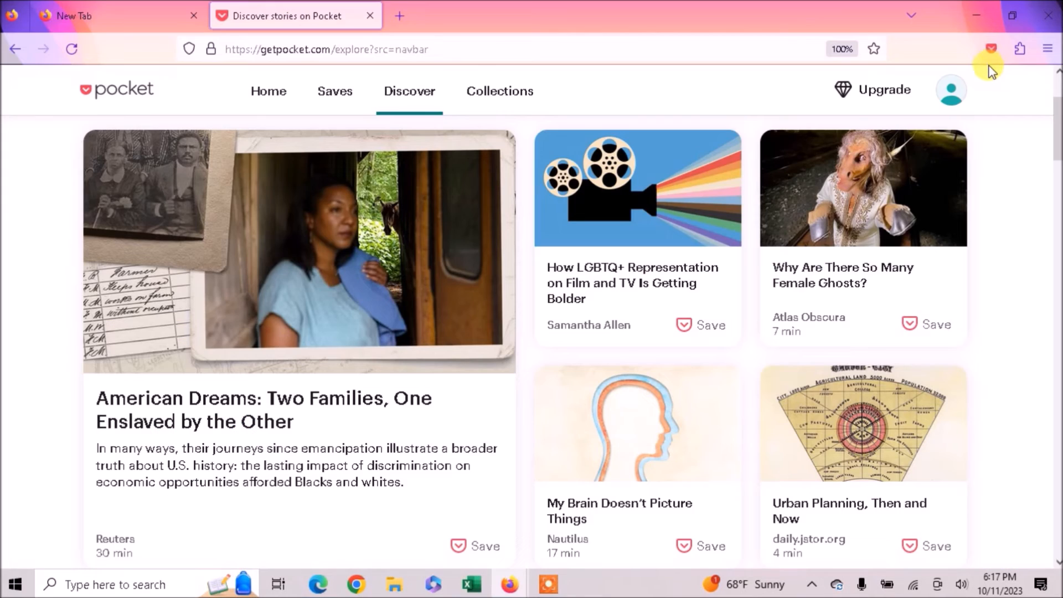
mouse_move(990, 49)
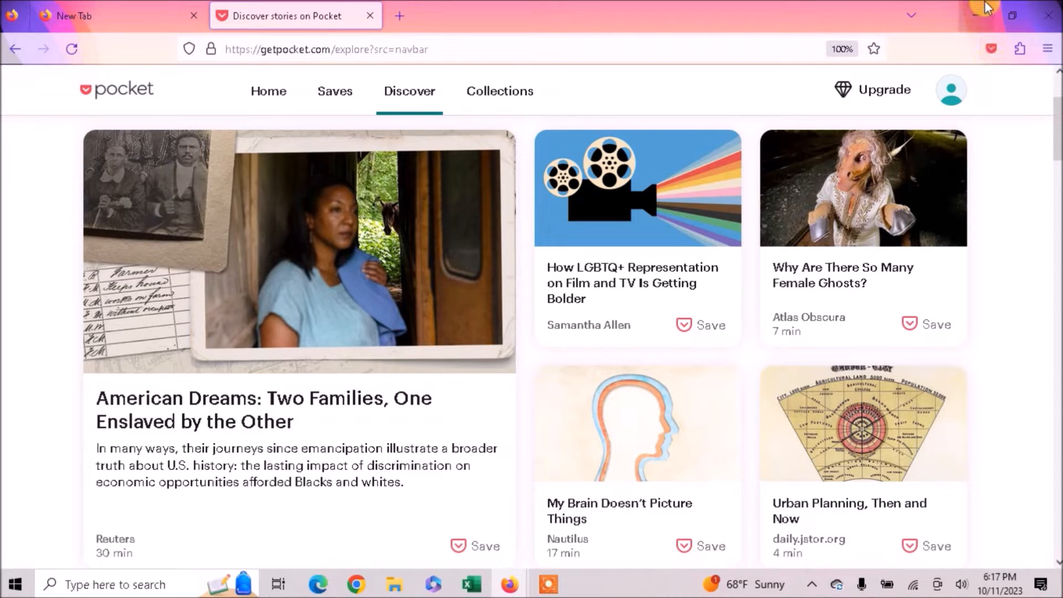
mouse_move(1006, 14)
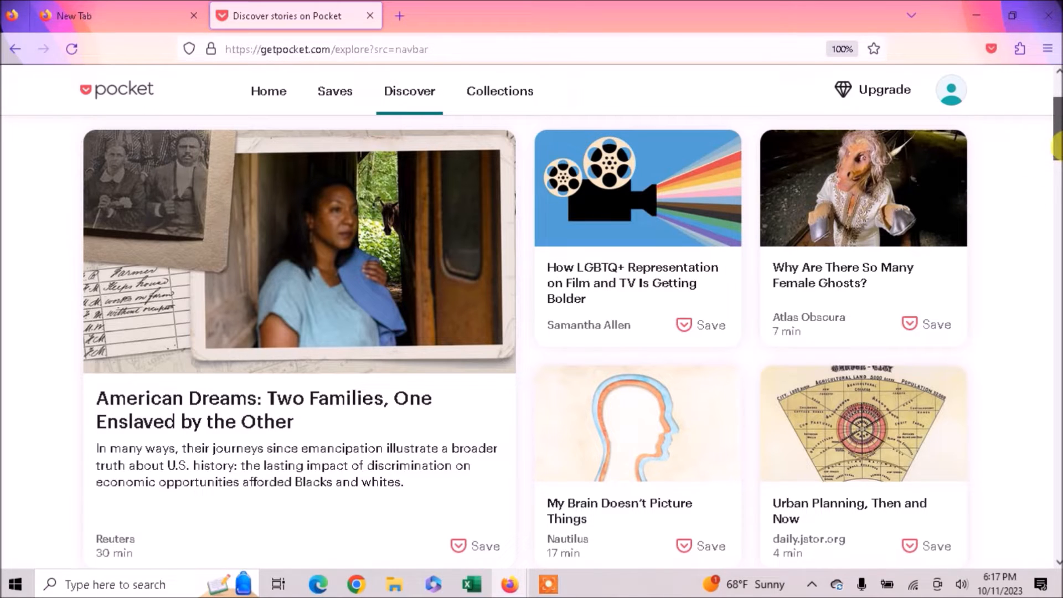
Step: Save the Discover page to Pocket via the toolbar button and dismiss the Saved to Pocket panel
scroll(up, 3)
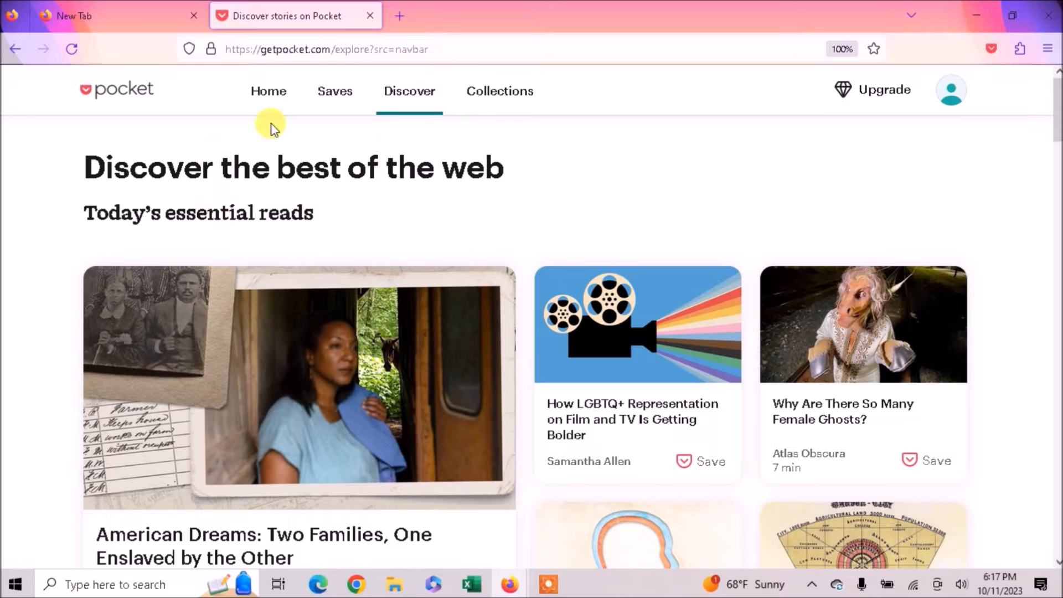
mouse_move(319, 123)
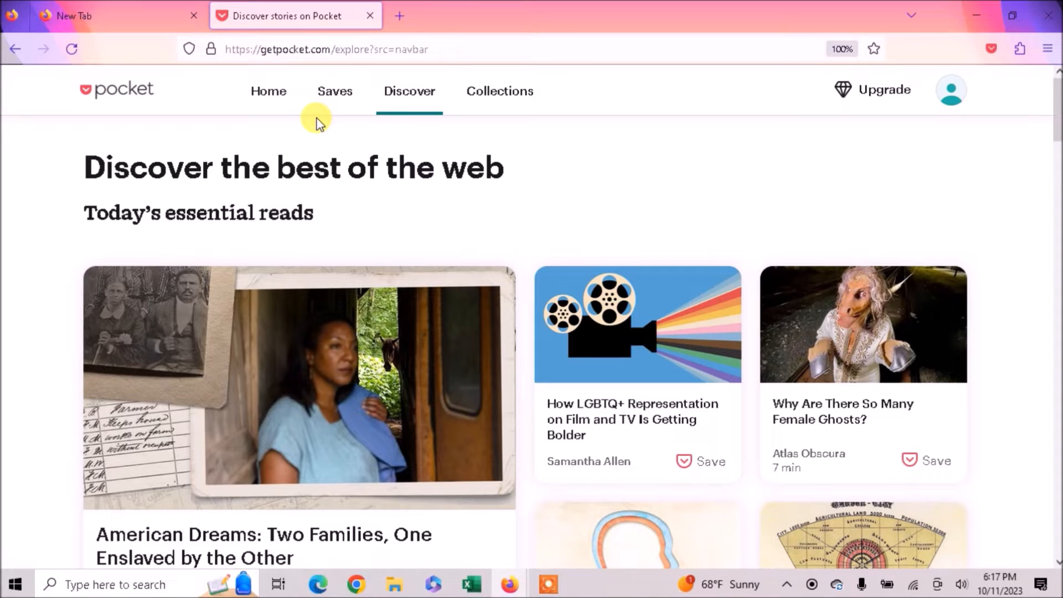
mouse_move(359, 159)
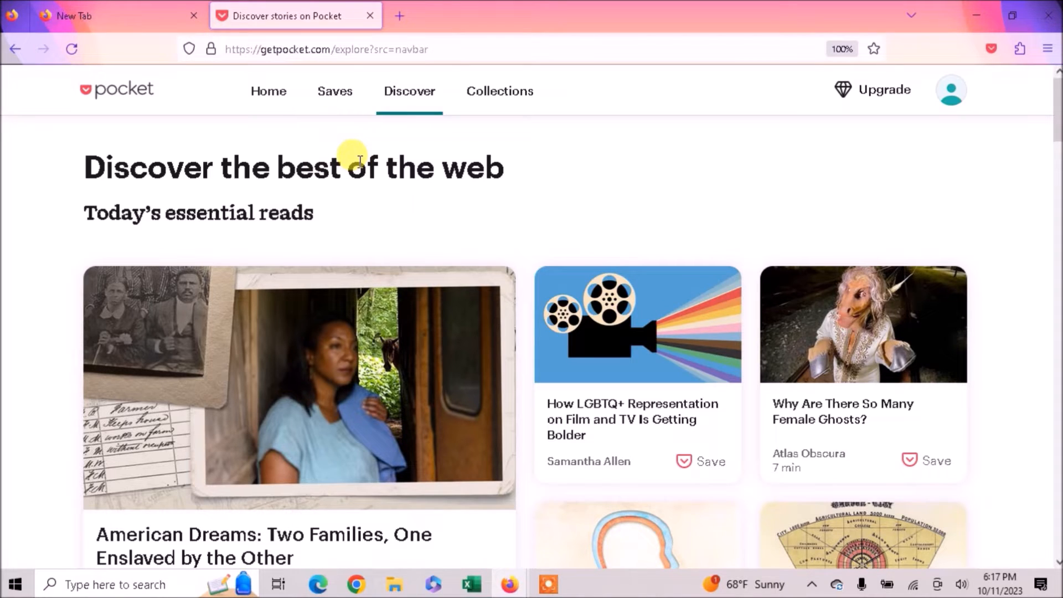
mouse_move(594, 186)
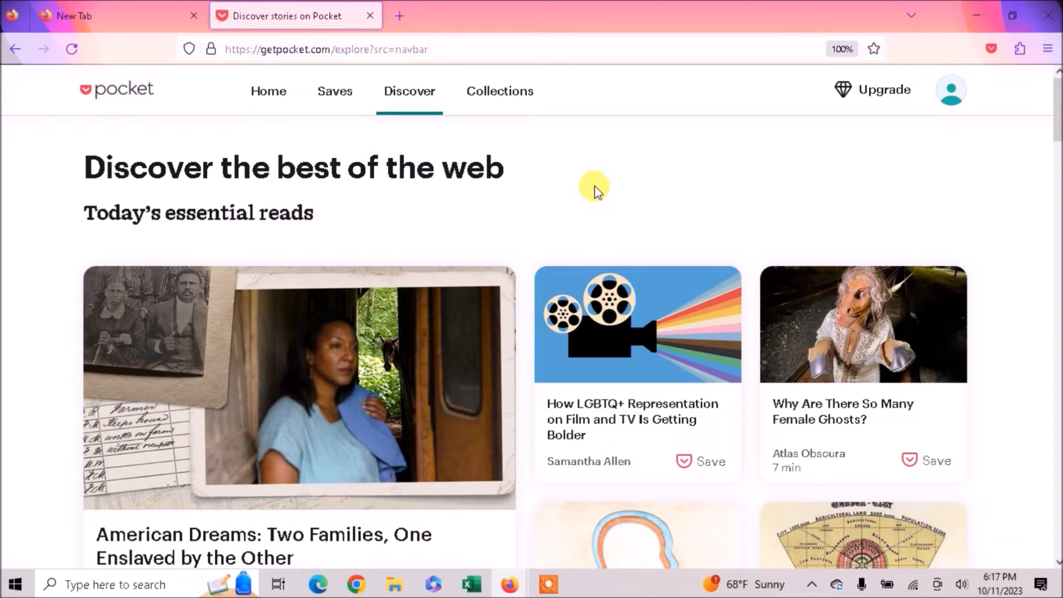
mouse_move(779, 140)
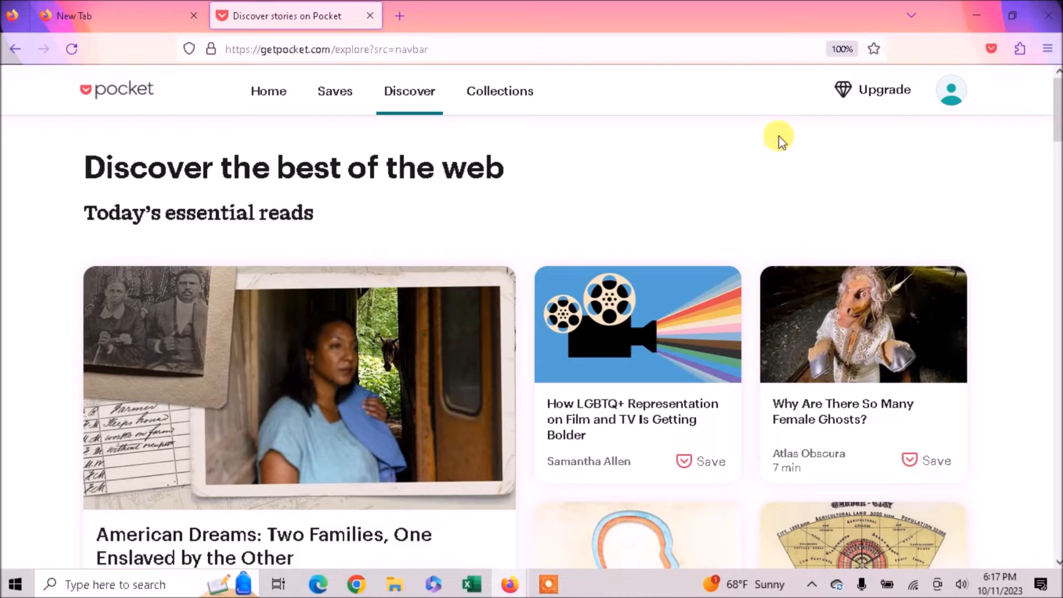
click(990, 48)
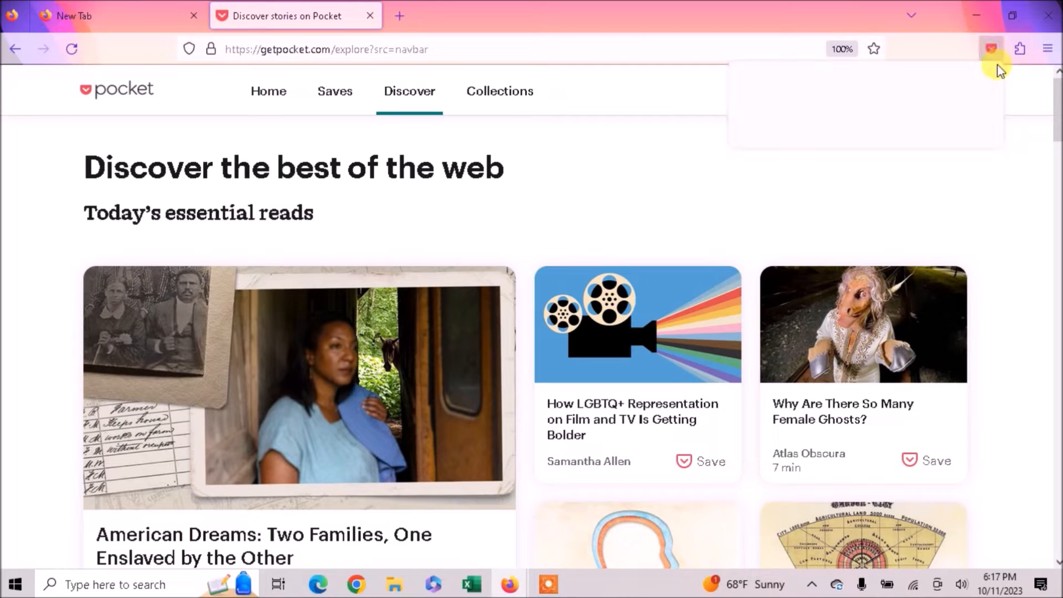
click(990, 49)
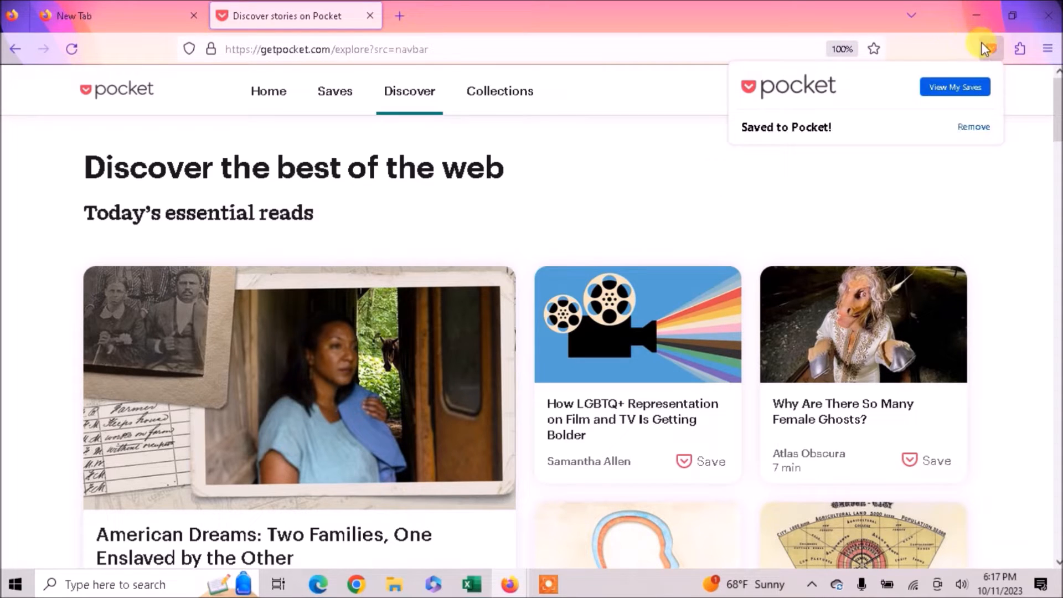
click(990, 48)
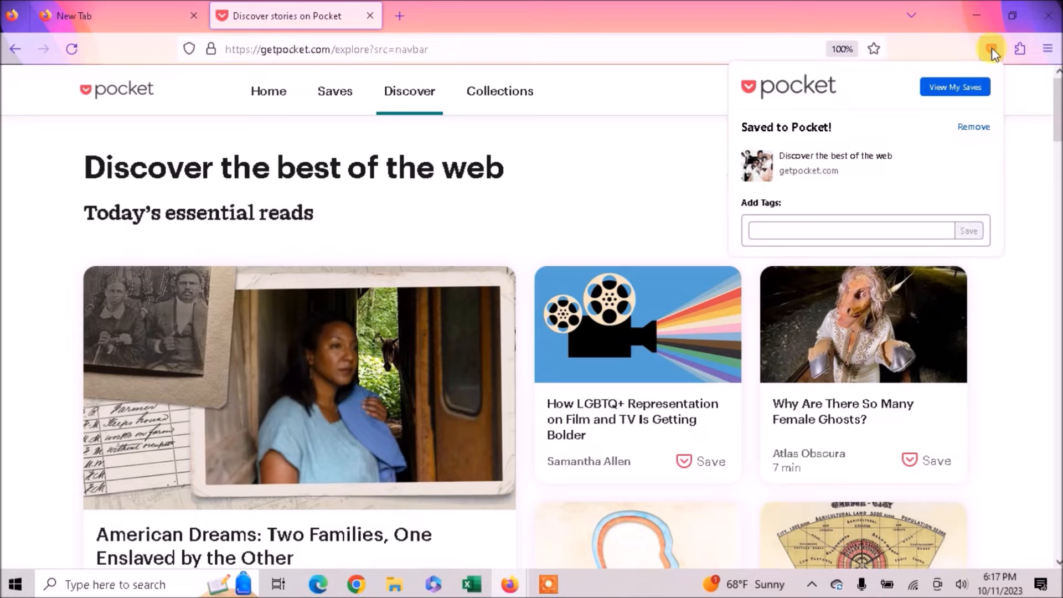
mouse_move(975, 70)
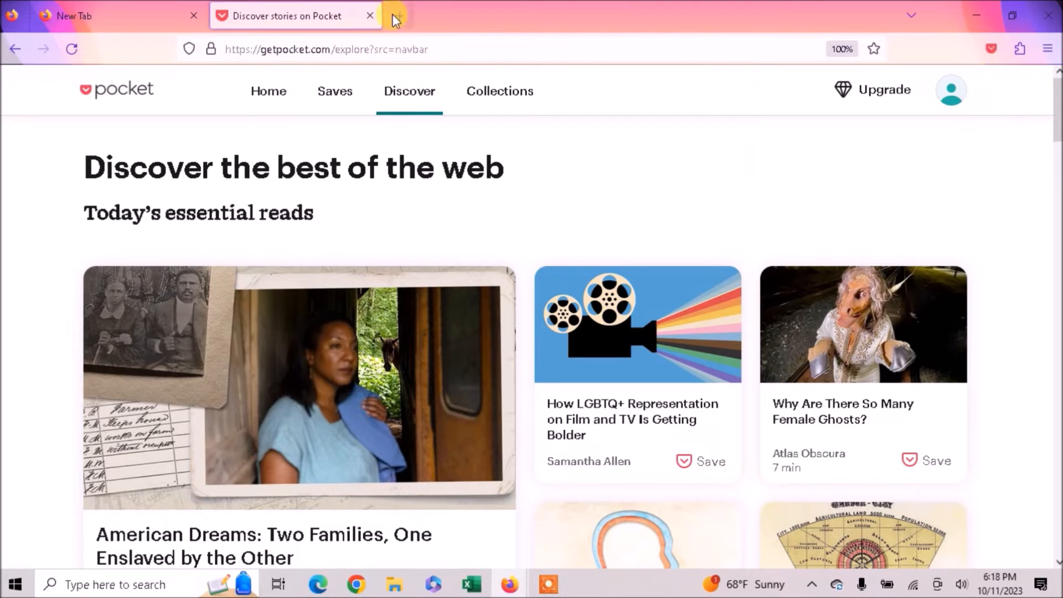
Step: Load about:config in a new tab, reaching the Proceed with Caution warning
click(394, 16)
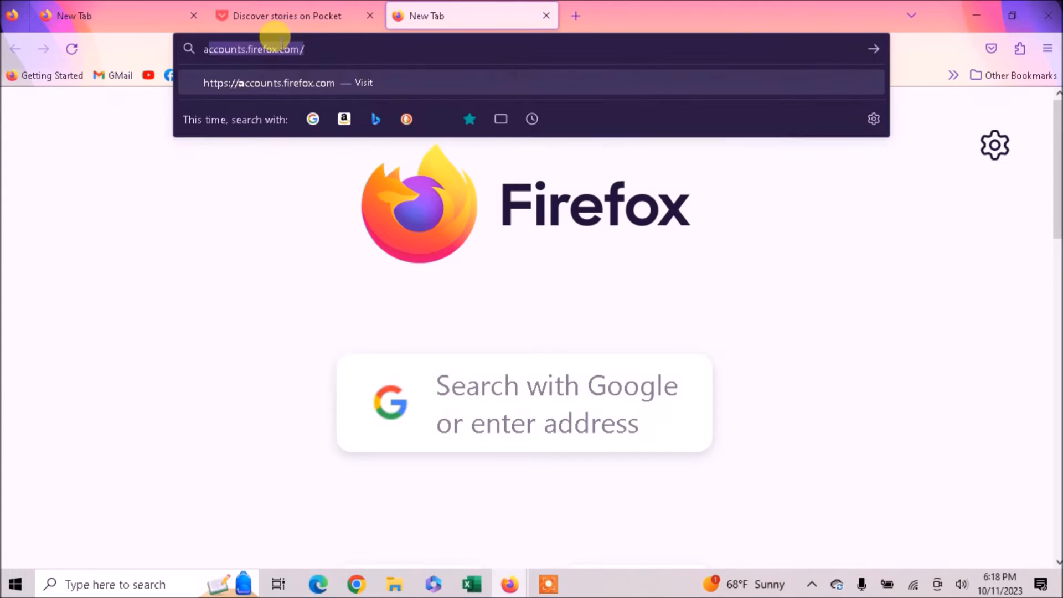
text(about:)
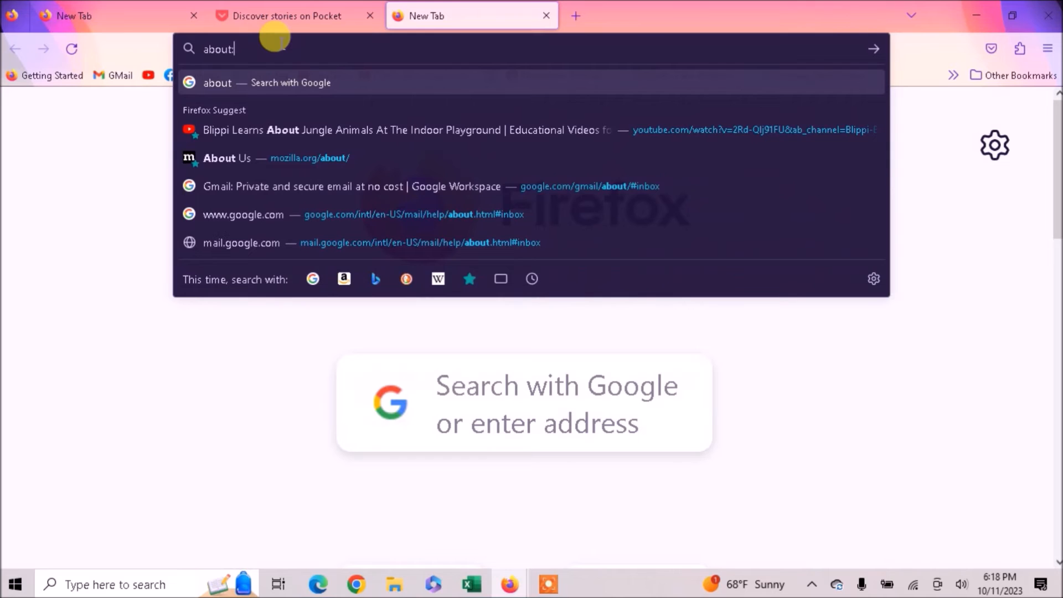
text(config)
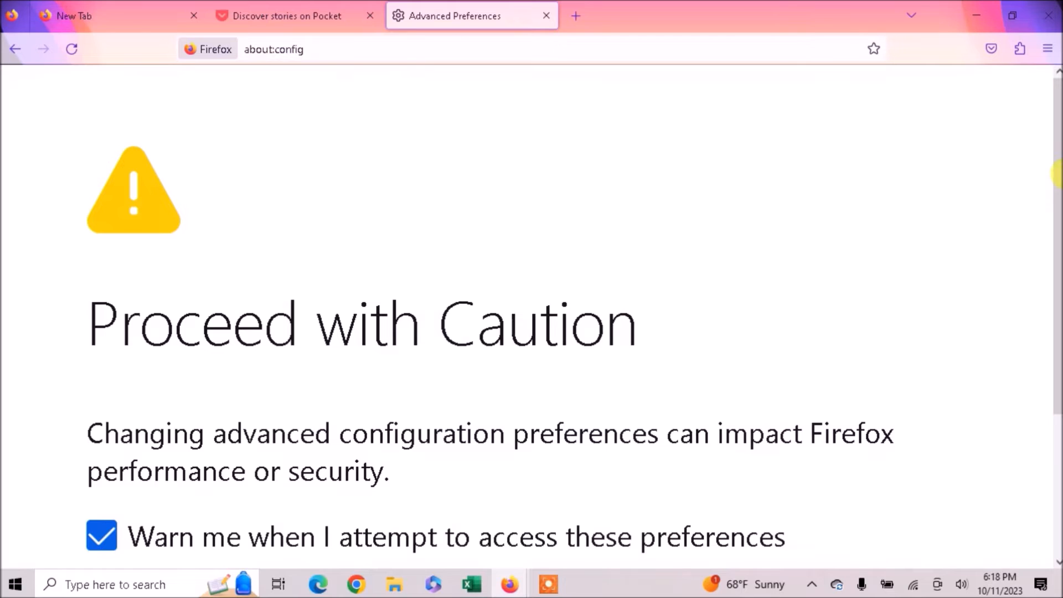
Step: Accept the risk to reach the about:config preference search page
scroll(down, 3)
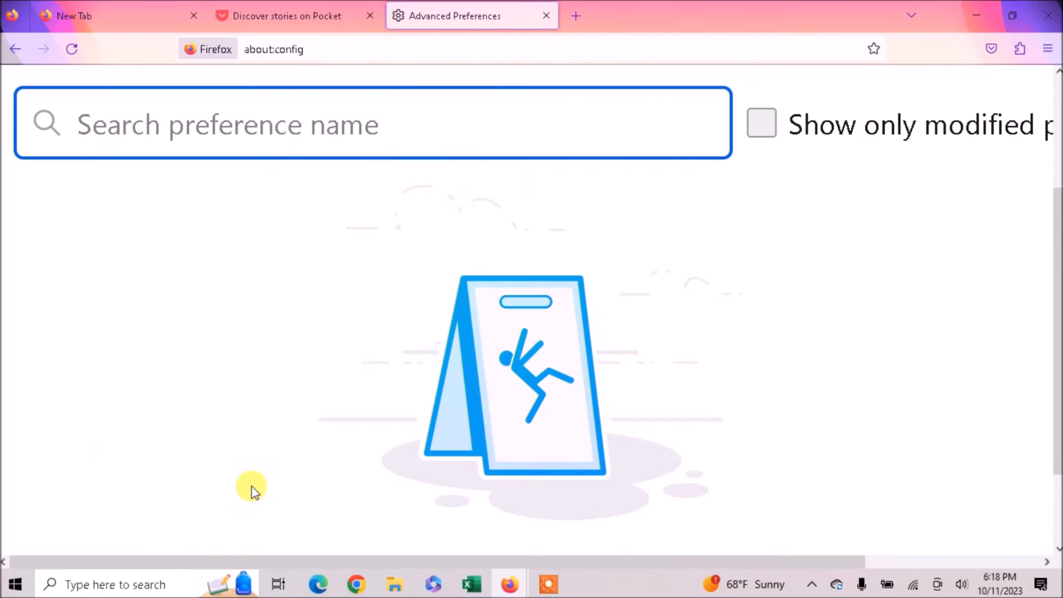
mouse_move(338, 388)
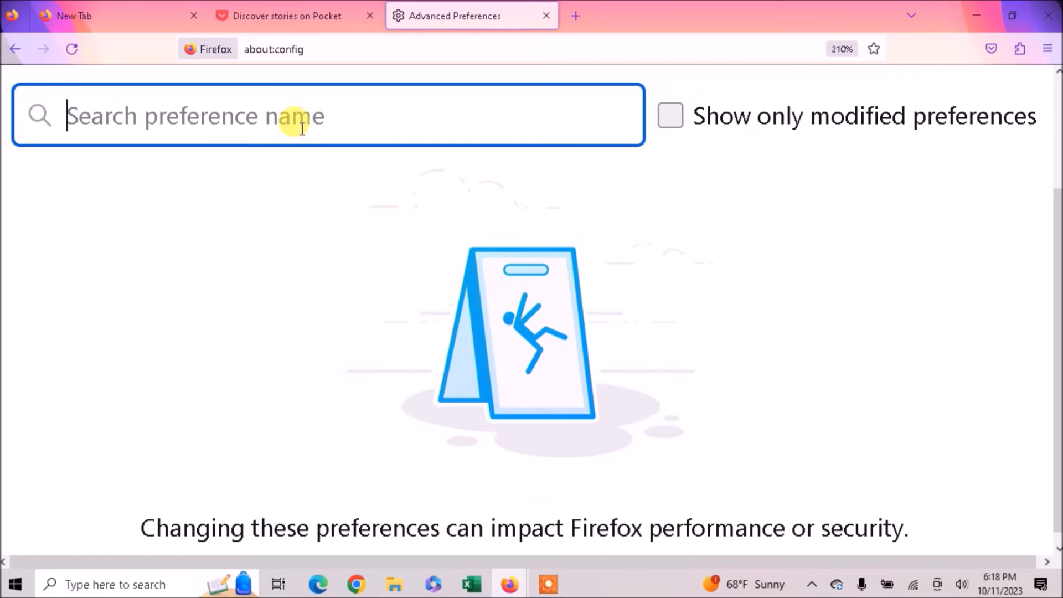
Step: Search the preferences for pocket and toggle extensions.pocket.enabled from true to false
text(poket)
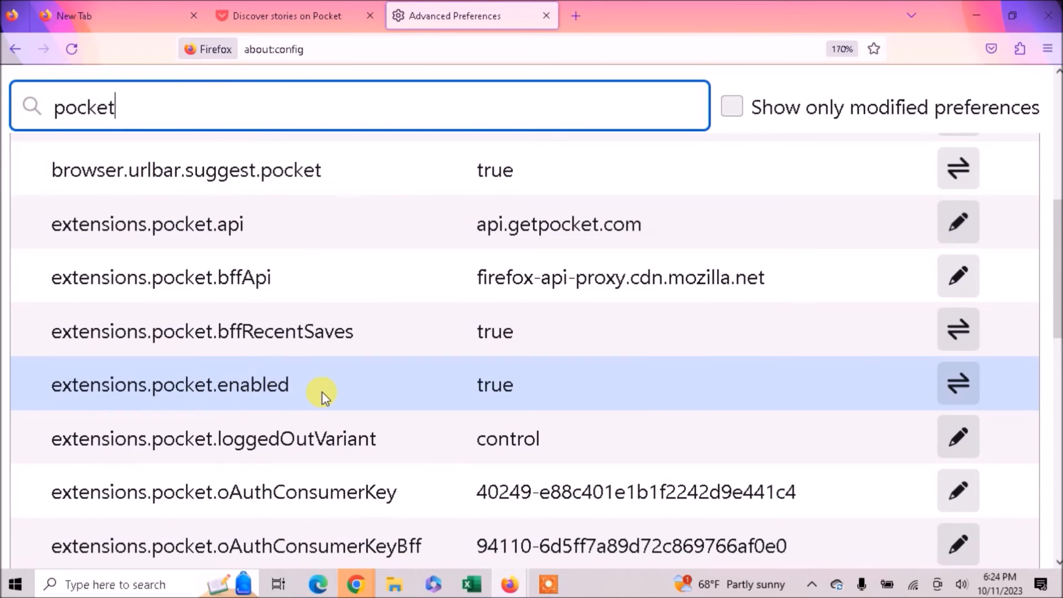
mouse_move(529, 383)
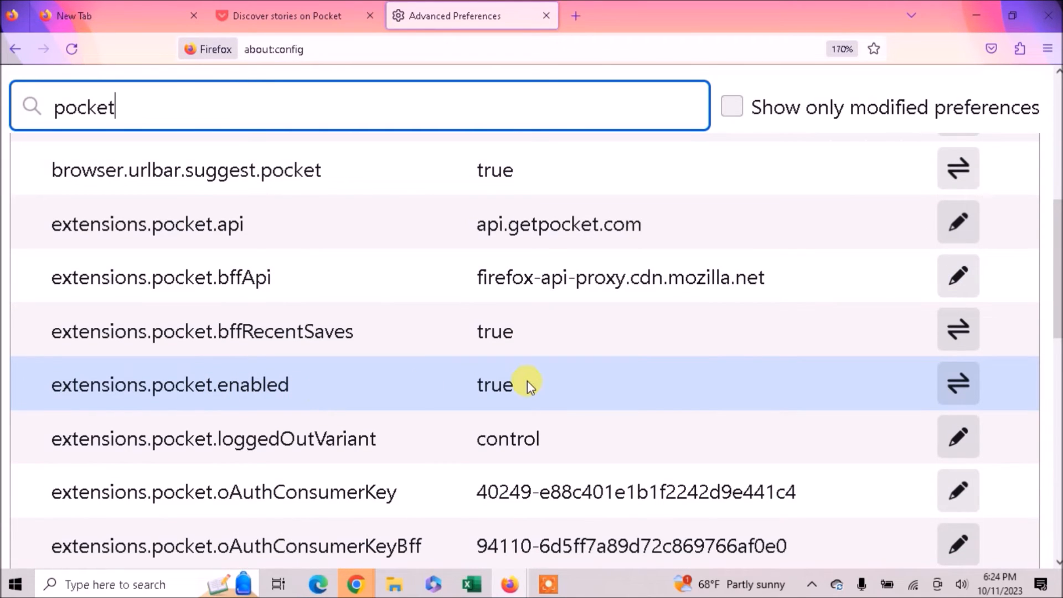
mouse_move(957, 384)
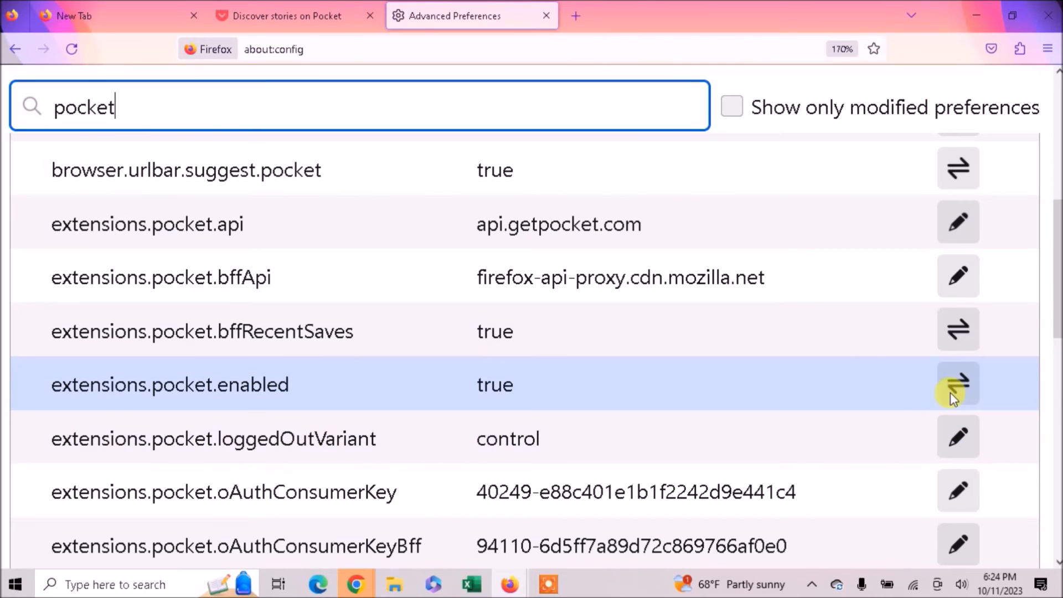
click(958, 384)
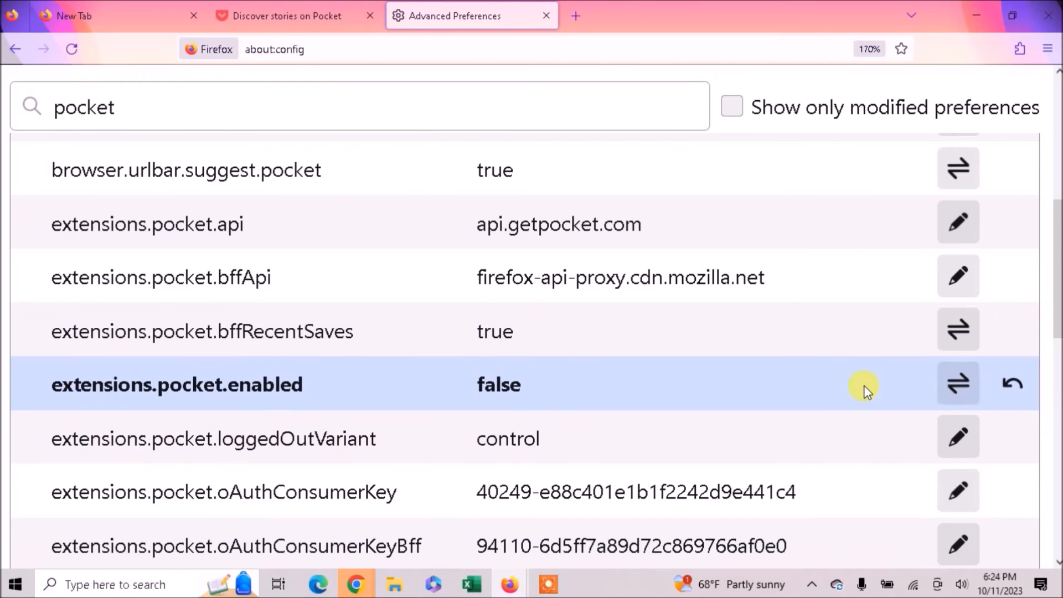